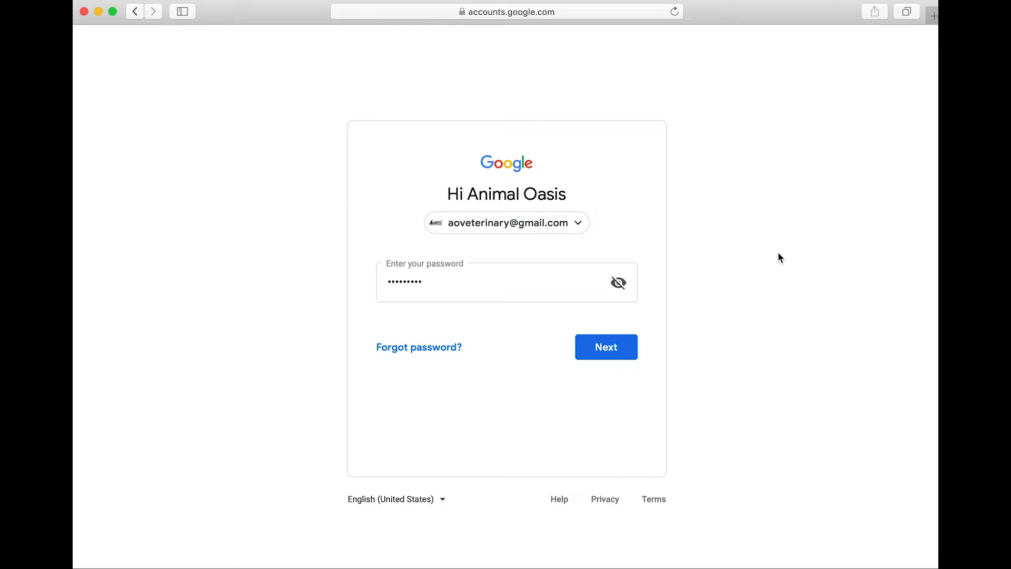
pyautogui.moveTo(649, 318)
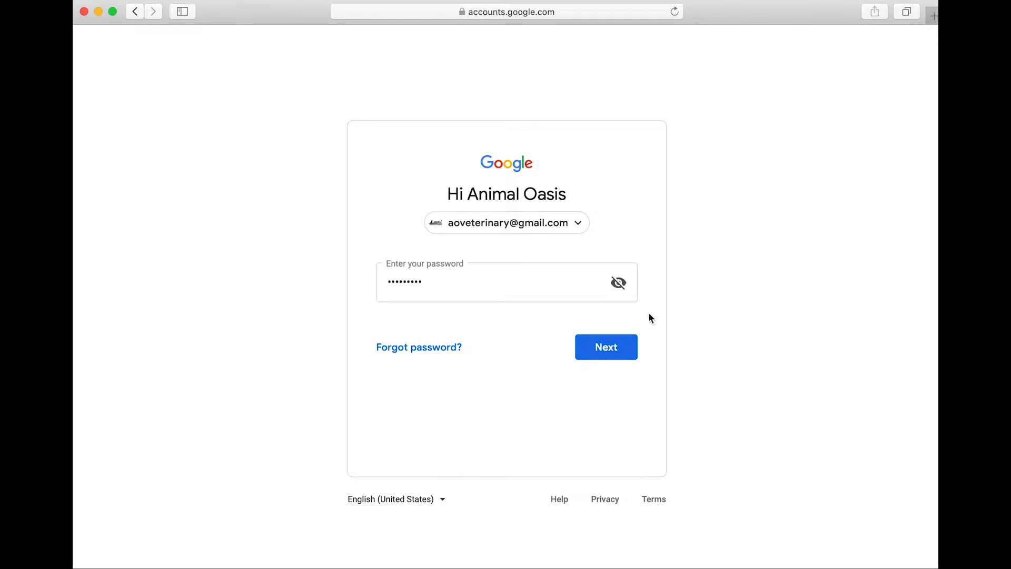
# Step: Submit the entered password on the Google sign-in page
pyautogui.click(606, 347)
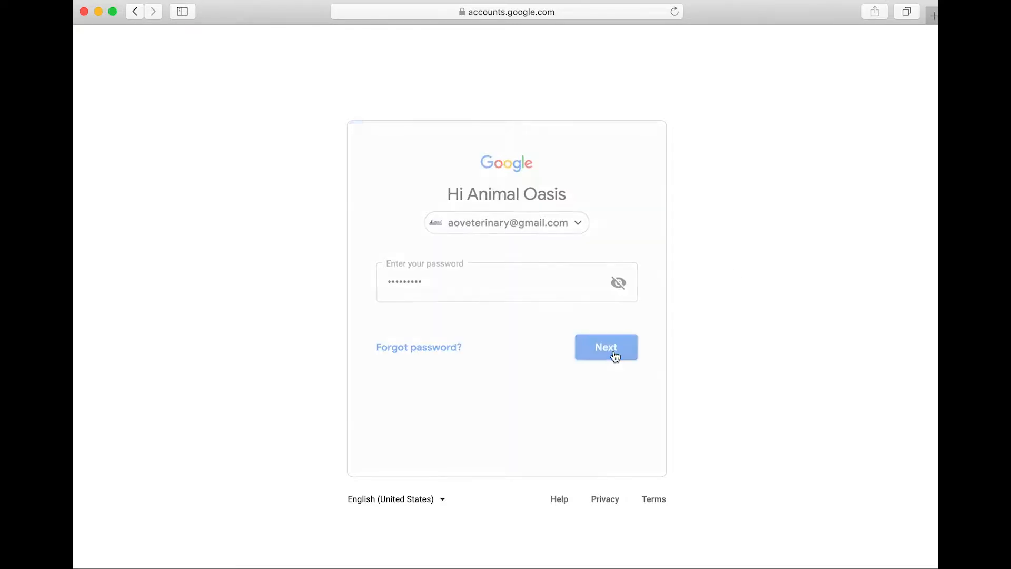
# Step: Finish signing in and open the account menu from the top-right avatar
pyautogui.click(605, 347)
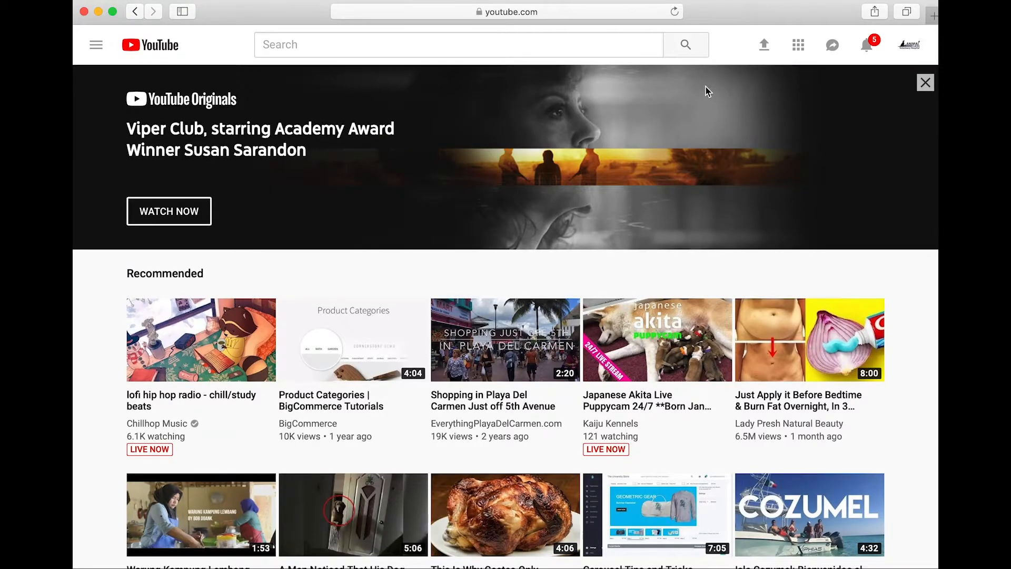
pyautogui.moveTo(908, 44)
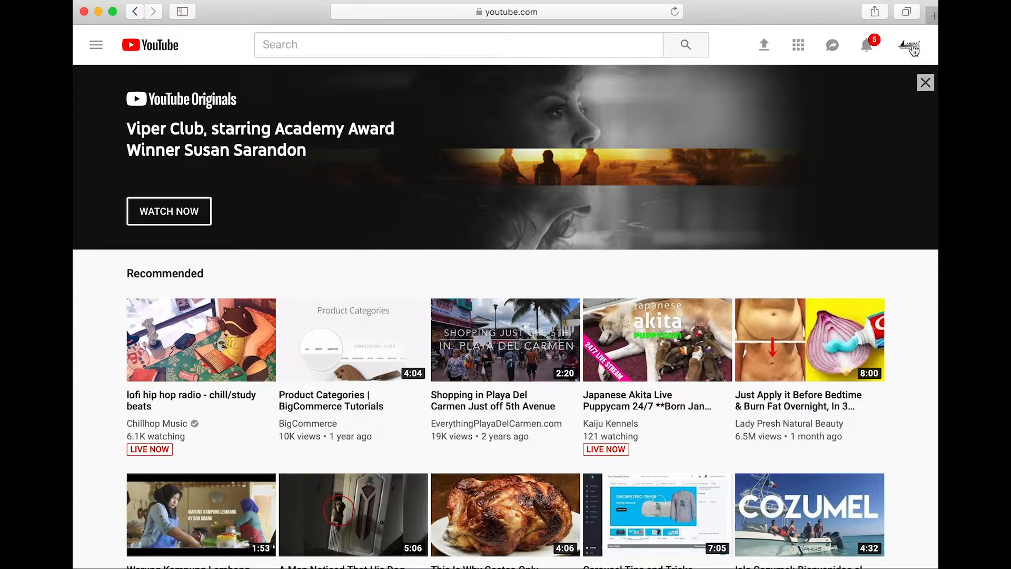
pyautogui.click(908, 44)
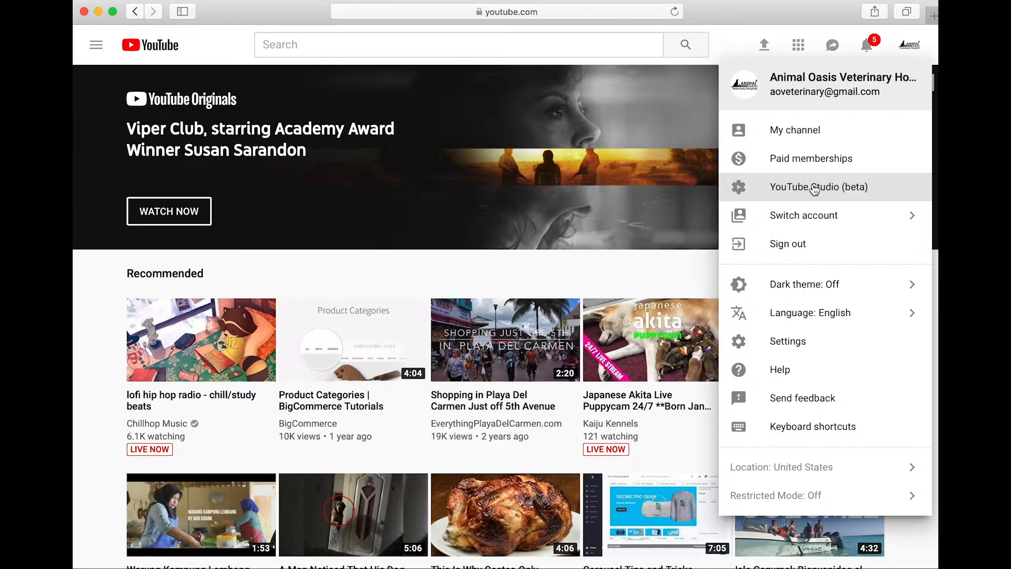
pyautogui.moveTo(890, 187)
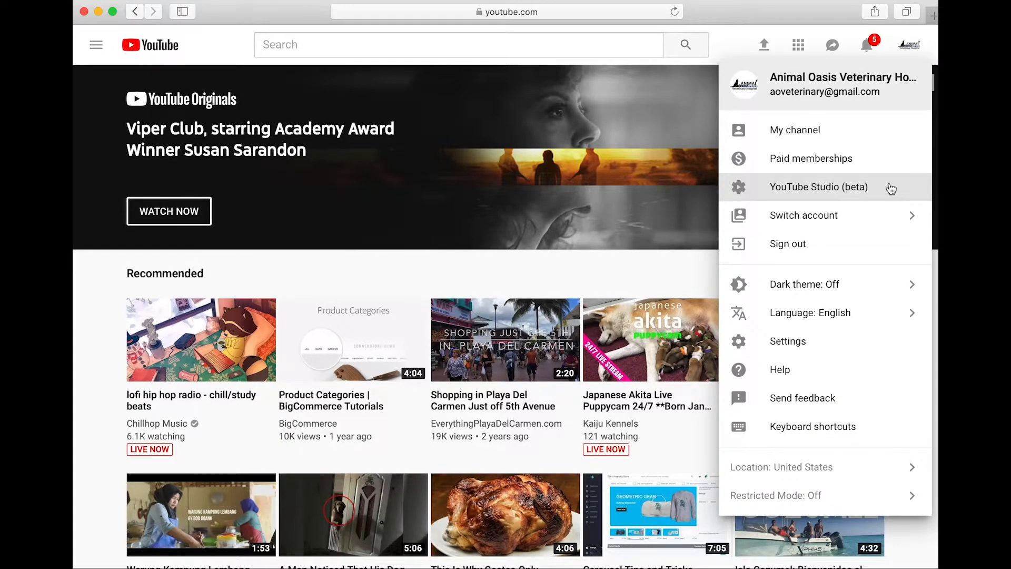
# Step: Open YouTube Studio (beta) and expand Other features in the sidebar
pyautogui.click(818, 187)
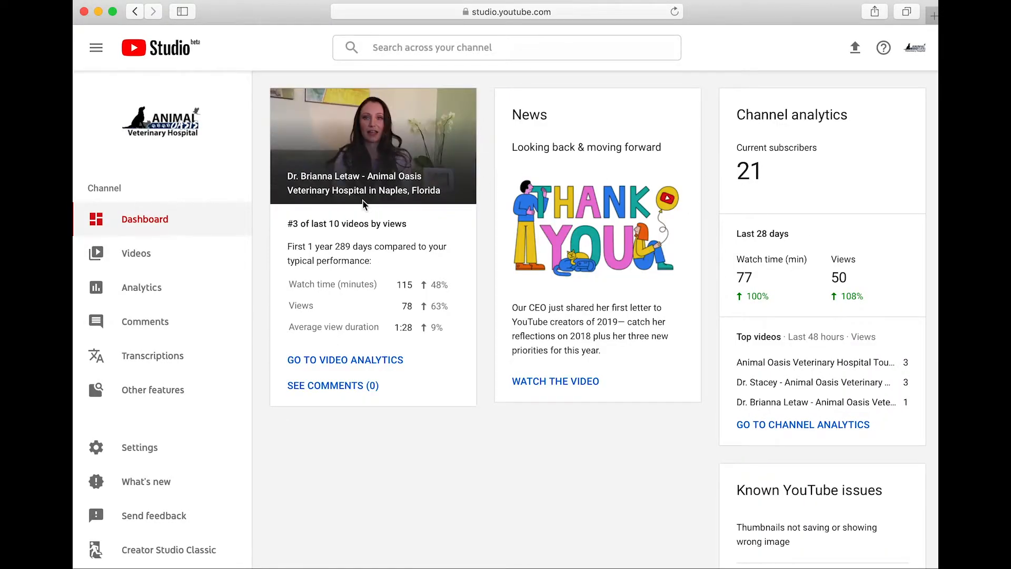
pyautogui.click(153, 389)
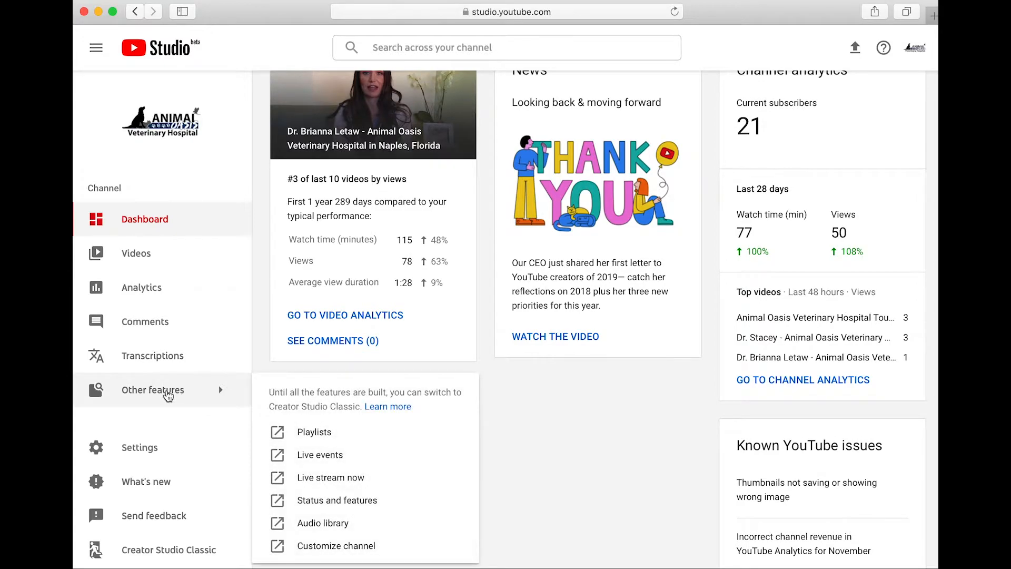
pyautogui.moveTo(330, 432)
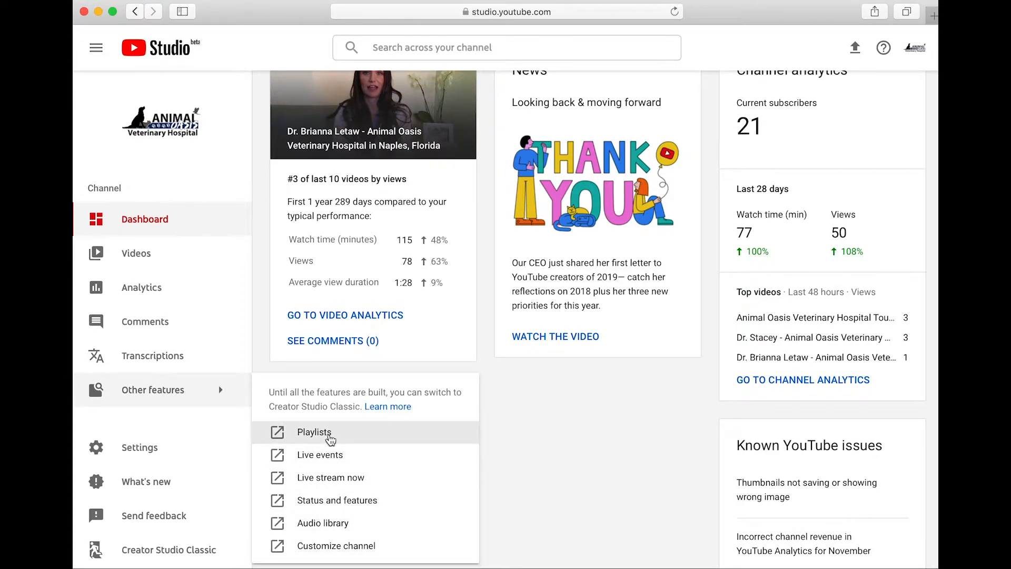
# Step: Open the Playlists list and the Miscellaneous playlist's edit page
pyautogui.click(315, 431)
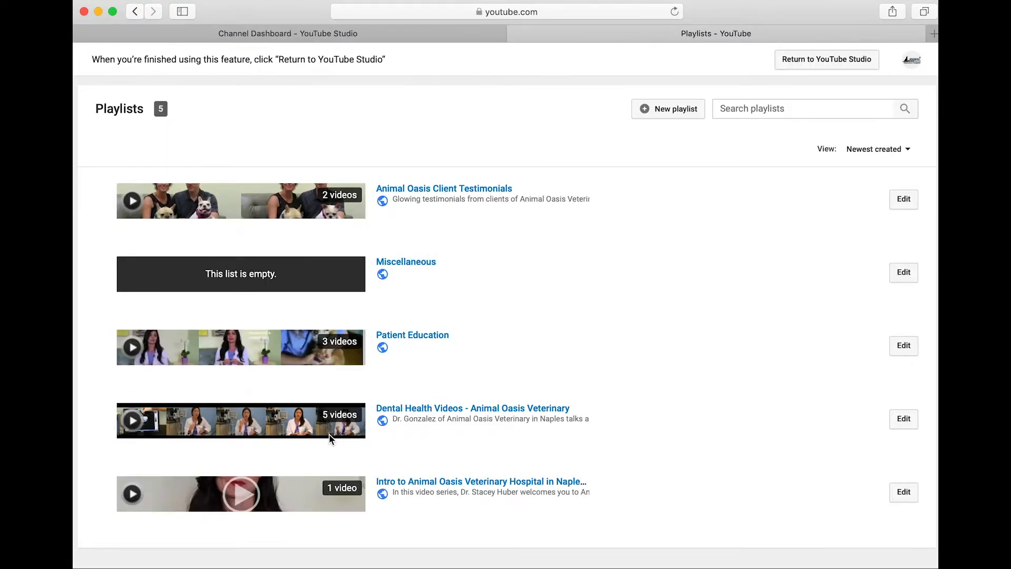
pyautogui.moveTo(471, 273)
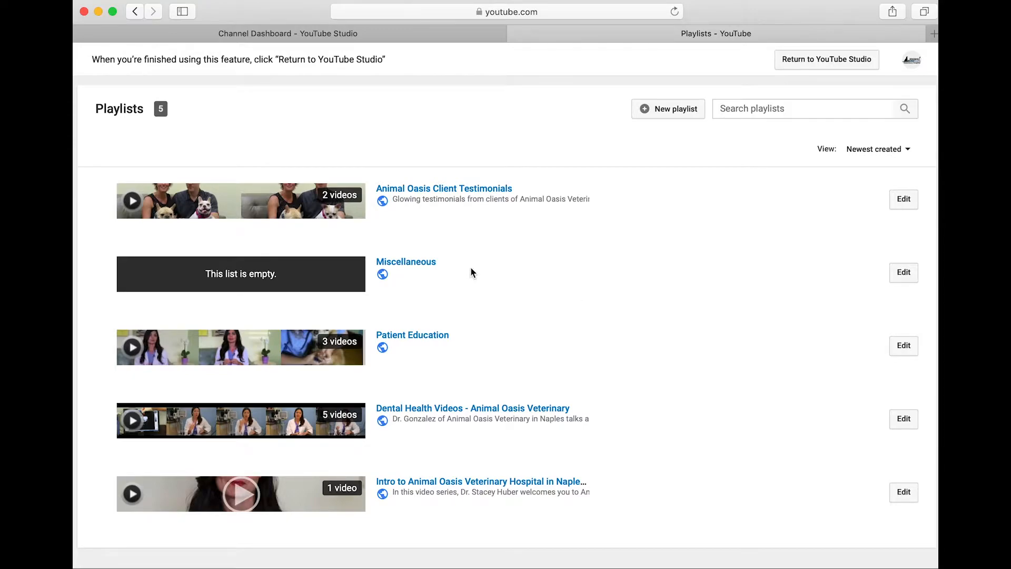
pyautogui.moveTo(904, 273)
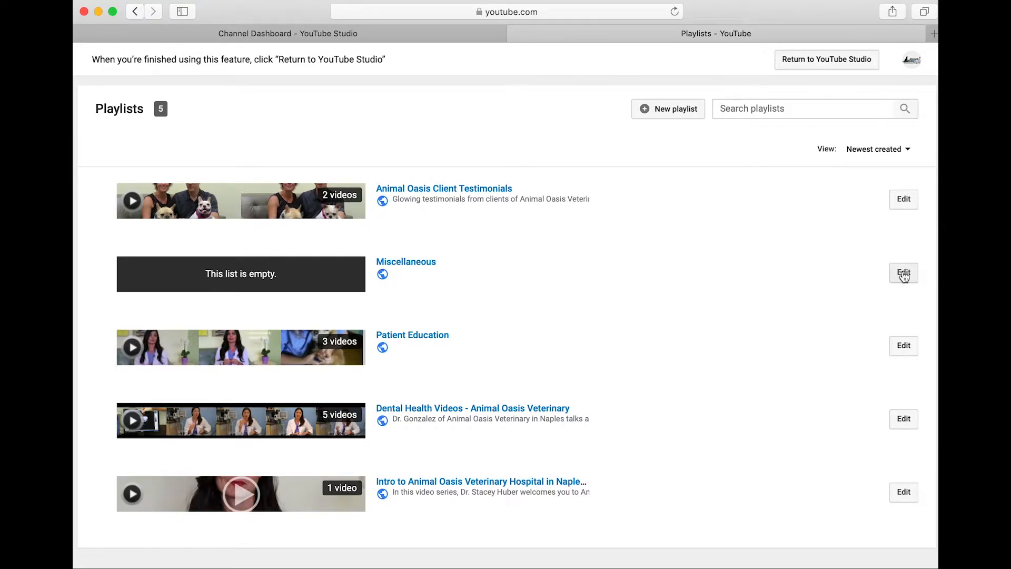
pyautogui.click(405, 261)
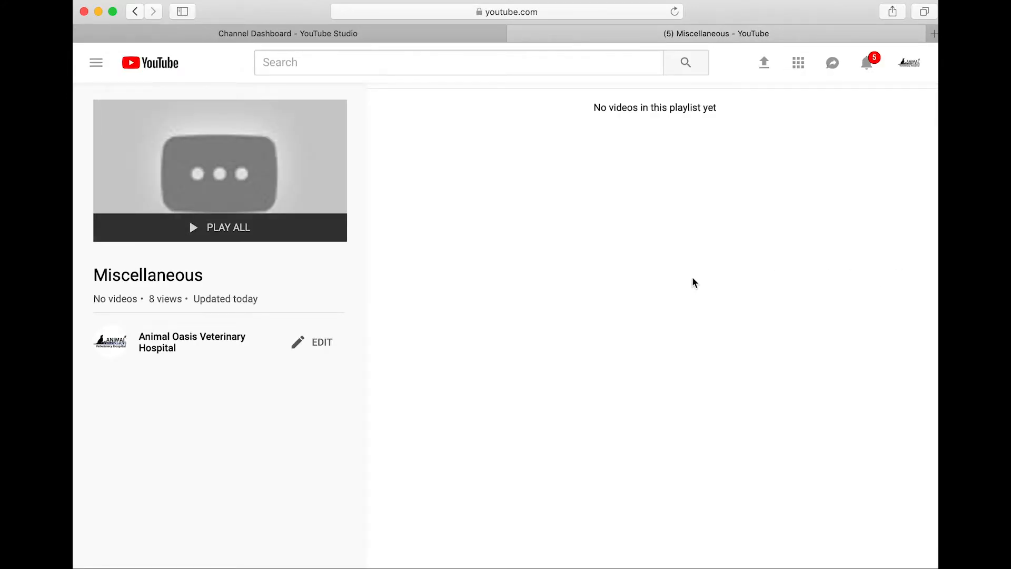
pyautogui.moveTo(321, 347)
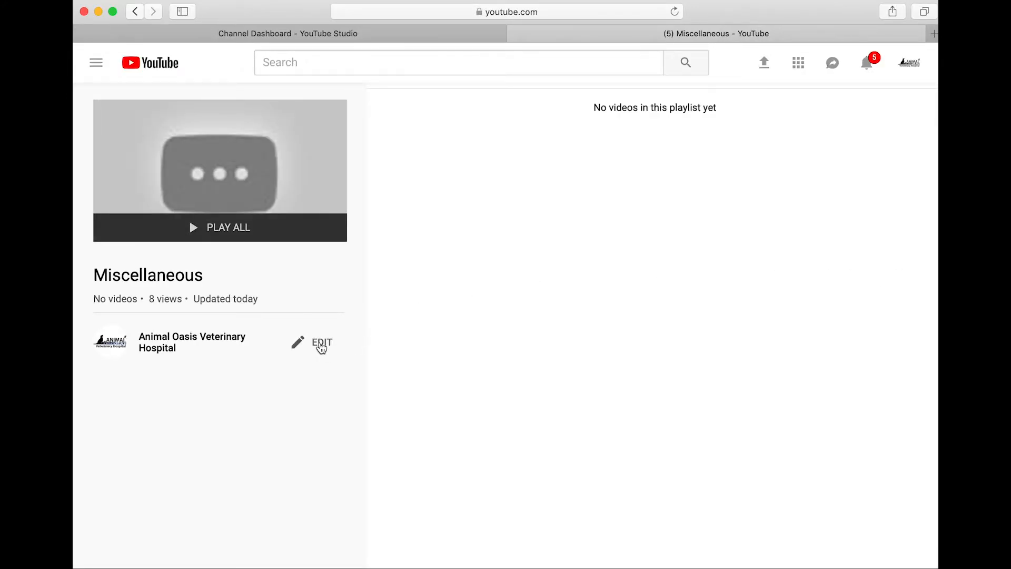
# Step: Delete the Miscellaneous playlist via Edit, More menu, and confirm Yes, delete it
pyautogui.click(321, 342)
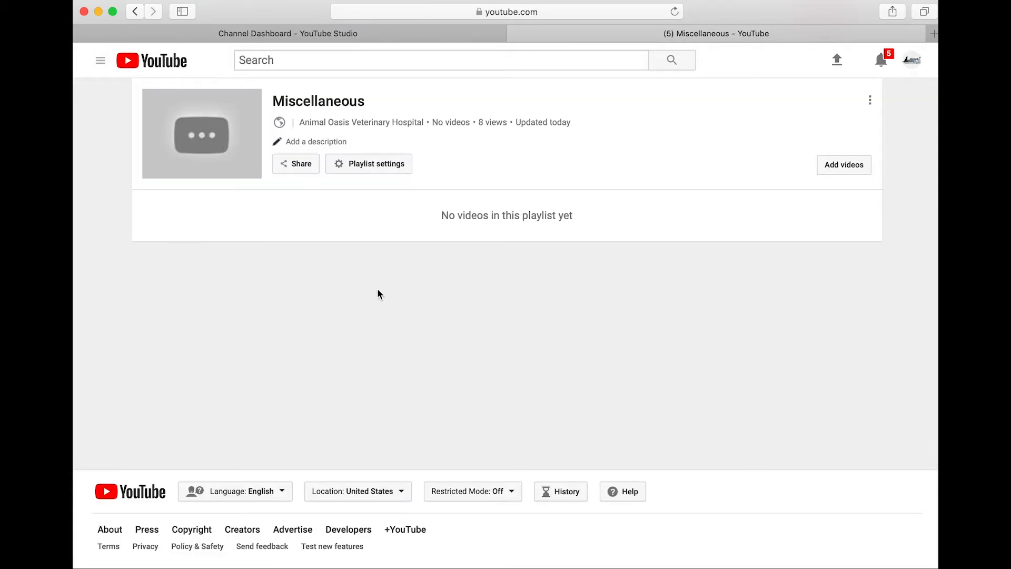
pyautogui.moveTo(869, 103)
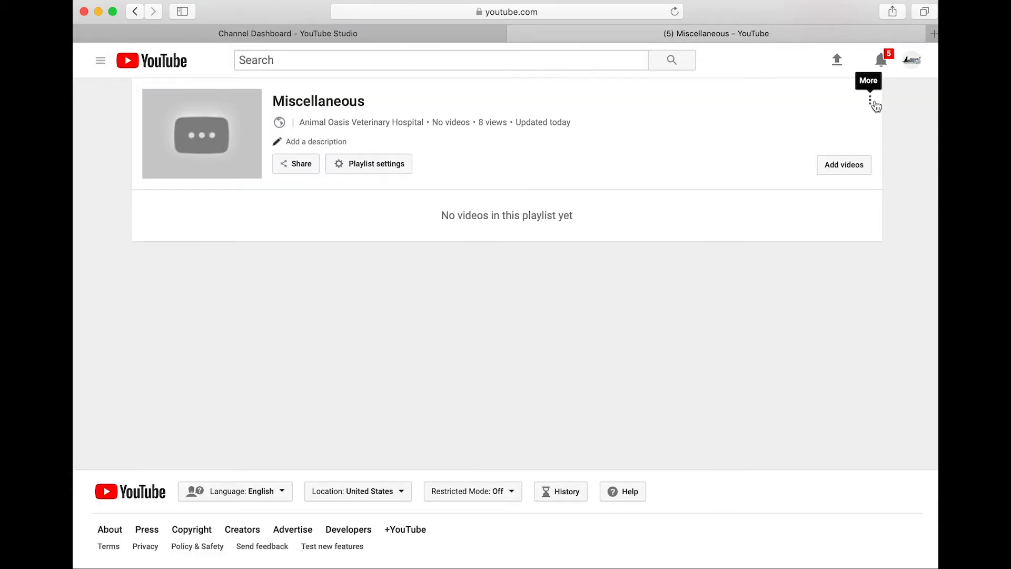
pyautogui.click(869, 100)
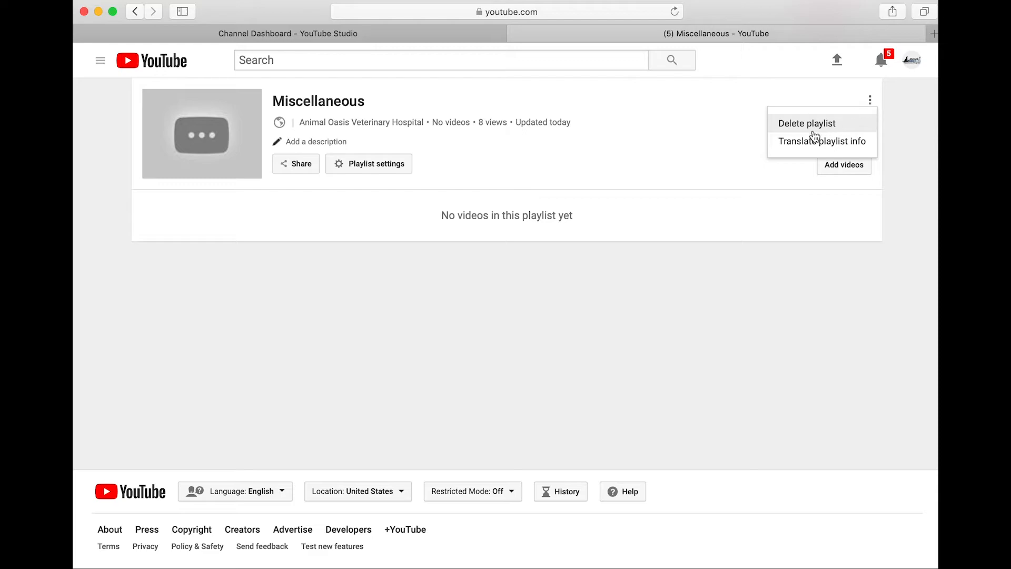
pyautogui.click(806, 123)
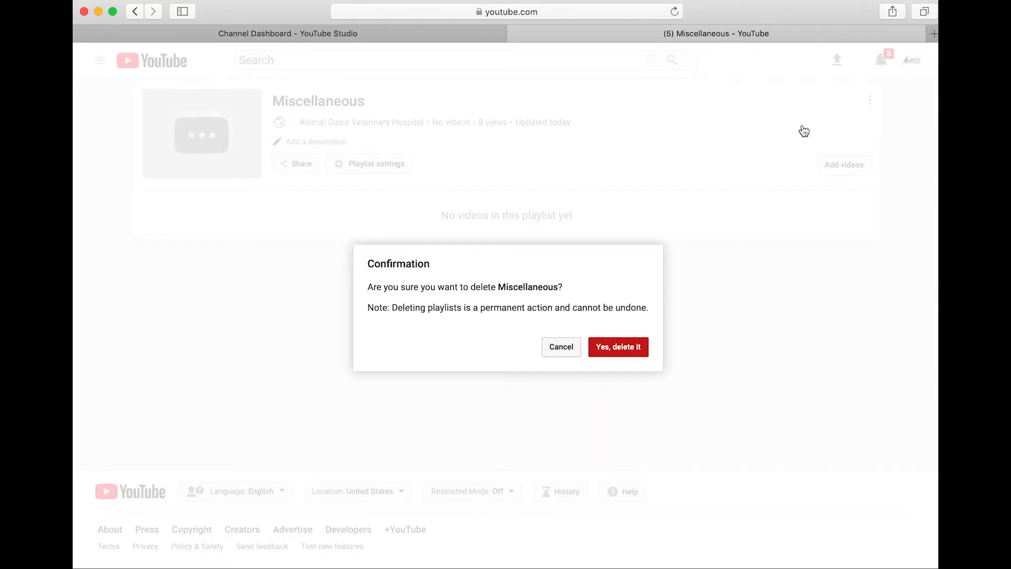
pyautogui.moveTo(530, 261)
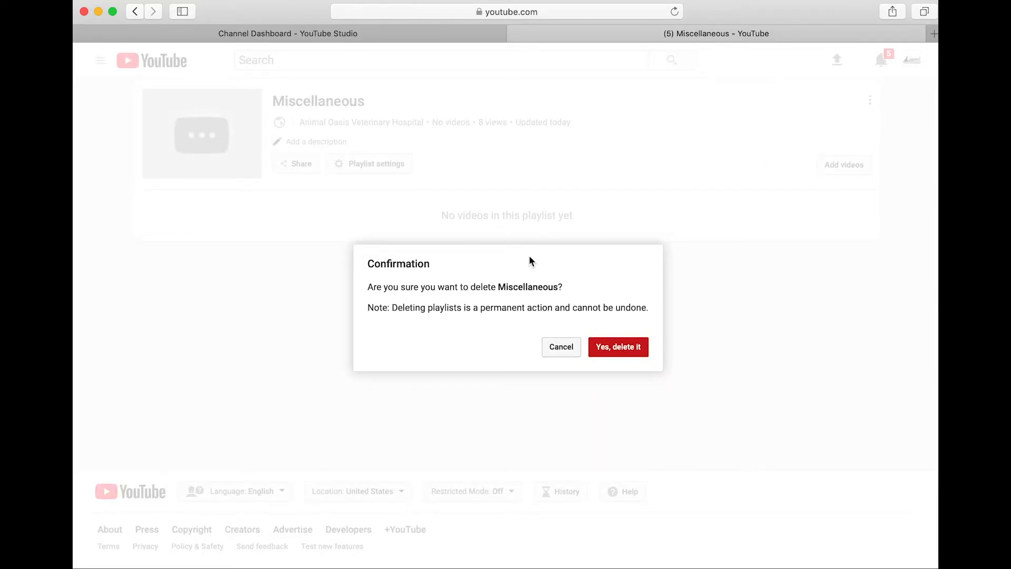
pyautogui.moveTo(617, 347)
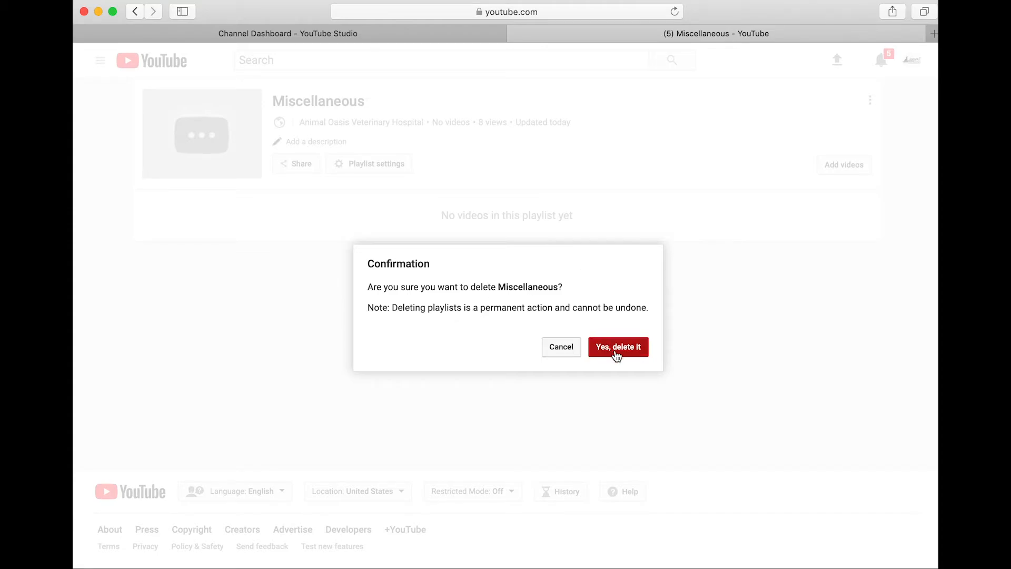
pyautogui.click(618, 347)
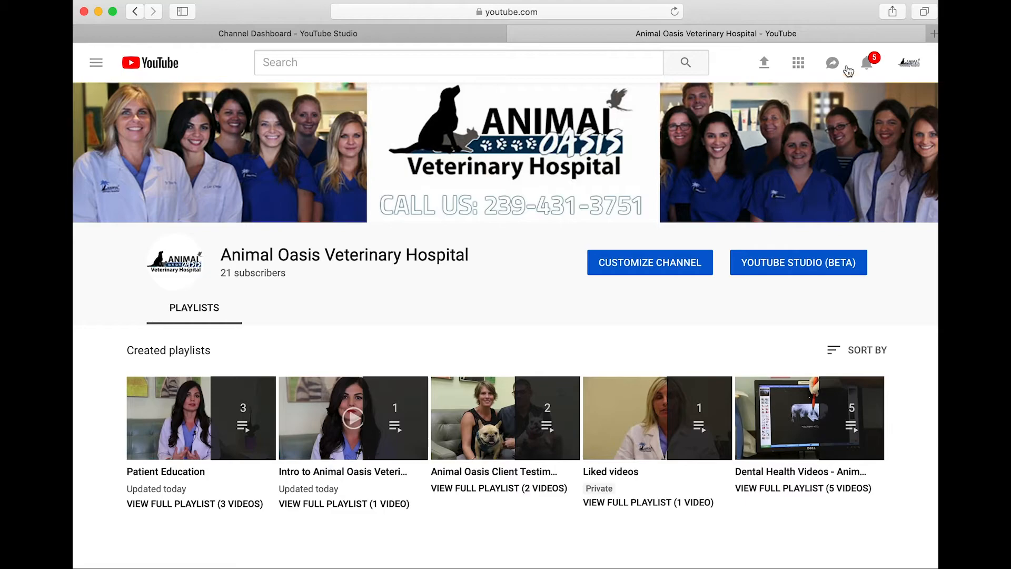
# Step: Reopen YouTube Studio (beta) from the account avatar menu
pyautogui.click(908, 62)
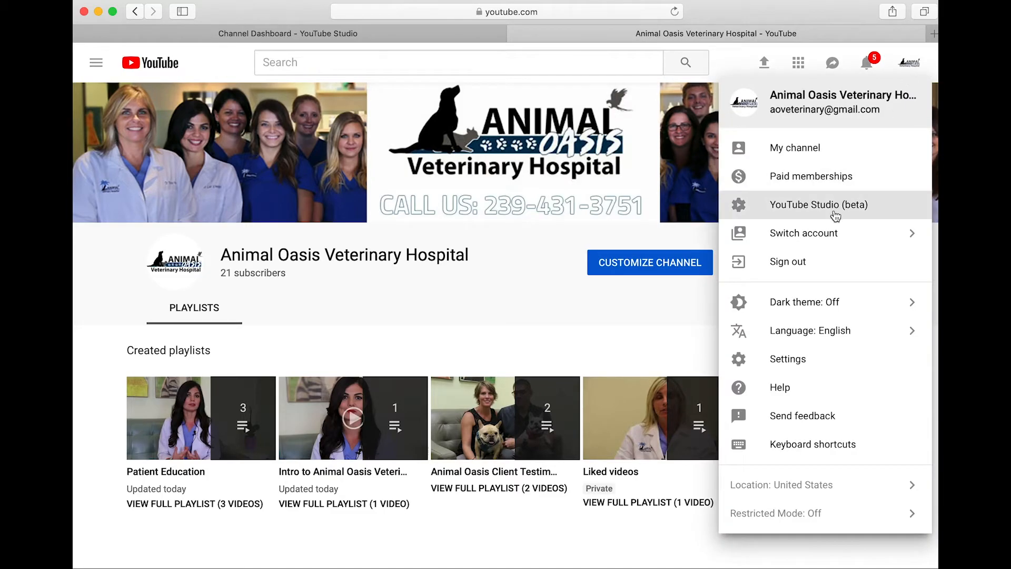
pyautogui.click(818, 204)
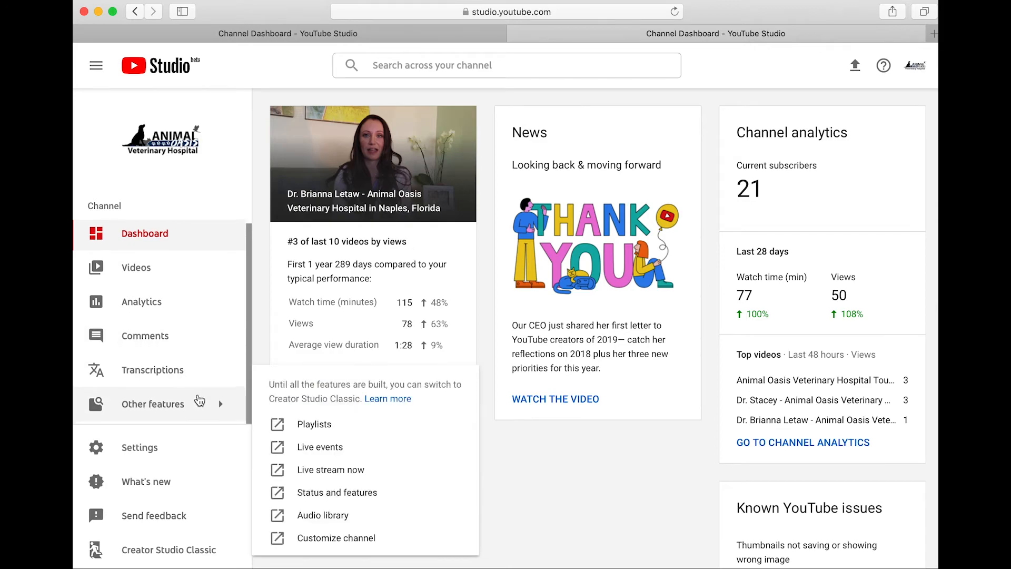
pyautogui.moveTo(314, 424)
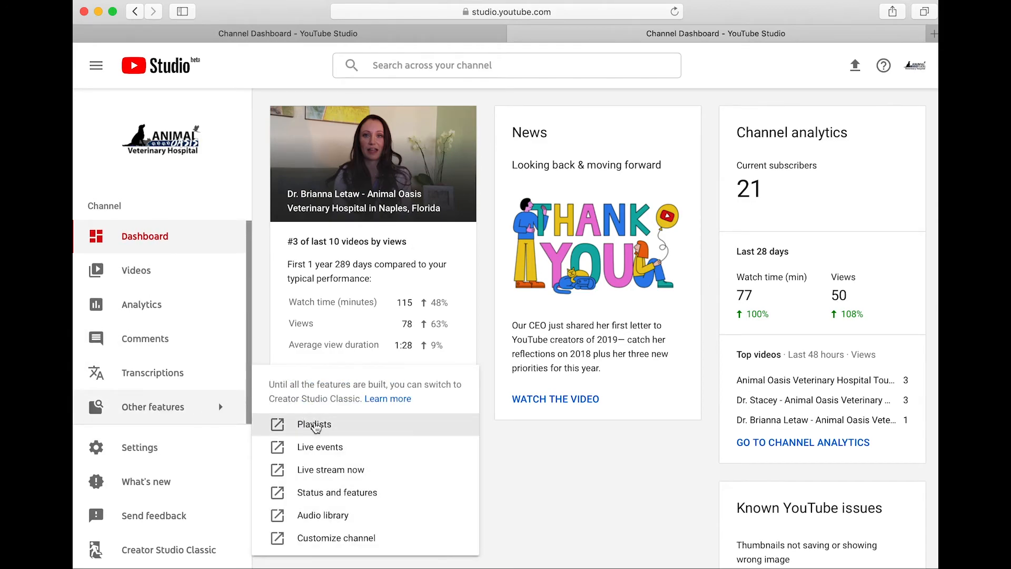
# Step: Open Playlists and scroll to confirm four playlists remain without Miscellaneous
pyautogui.click(313, 424)
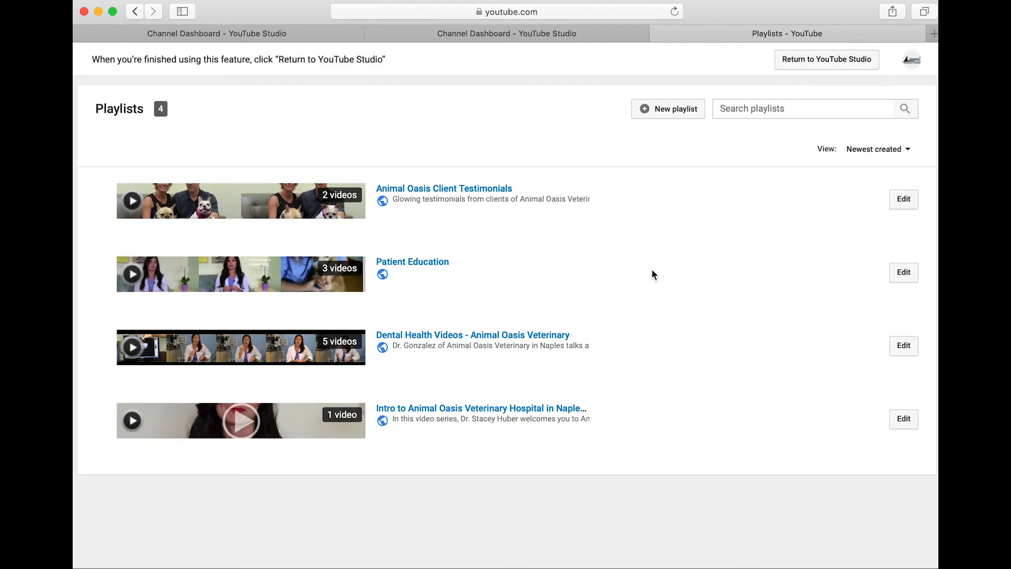
pyautogui.scroll(-3)
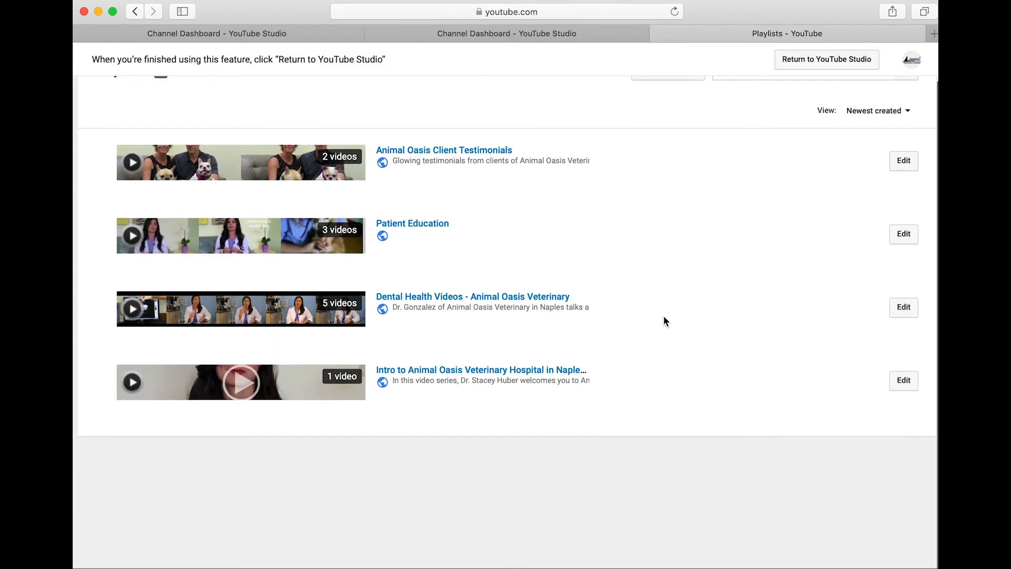
pyautogui.scroll(3)
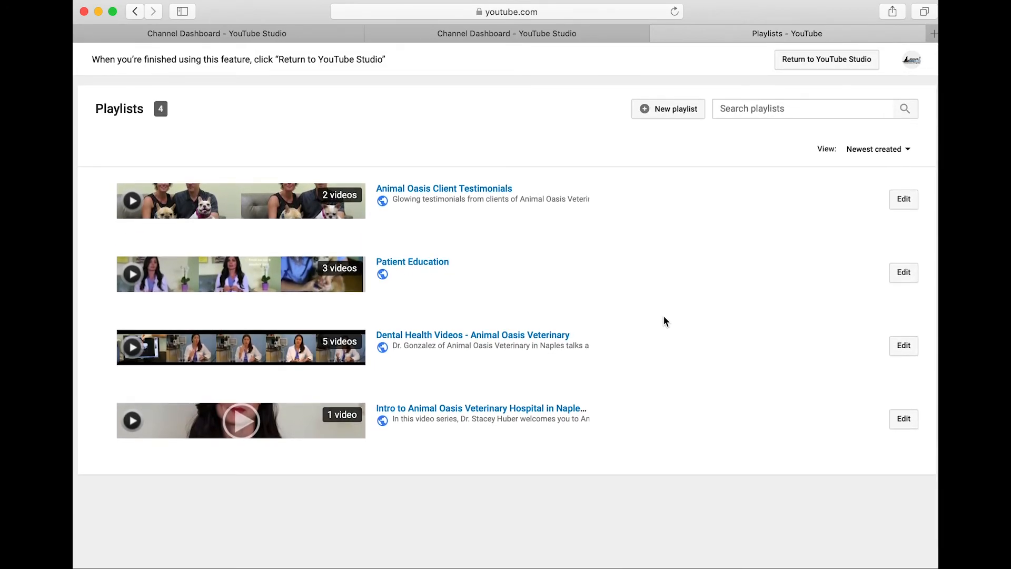